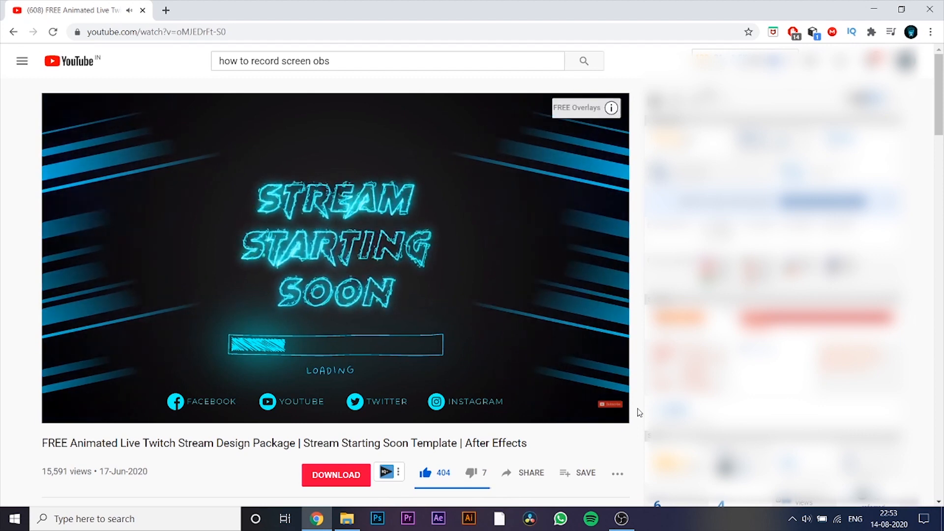
Step: Expand the description and follow the free template's drive.google.com link
click(335, 259)
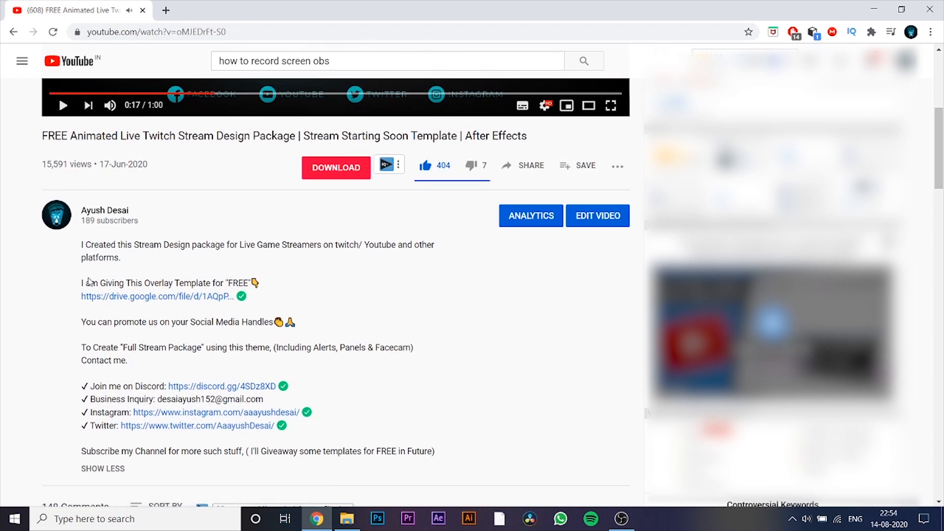
drag(87, 283, 261, 296)
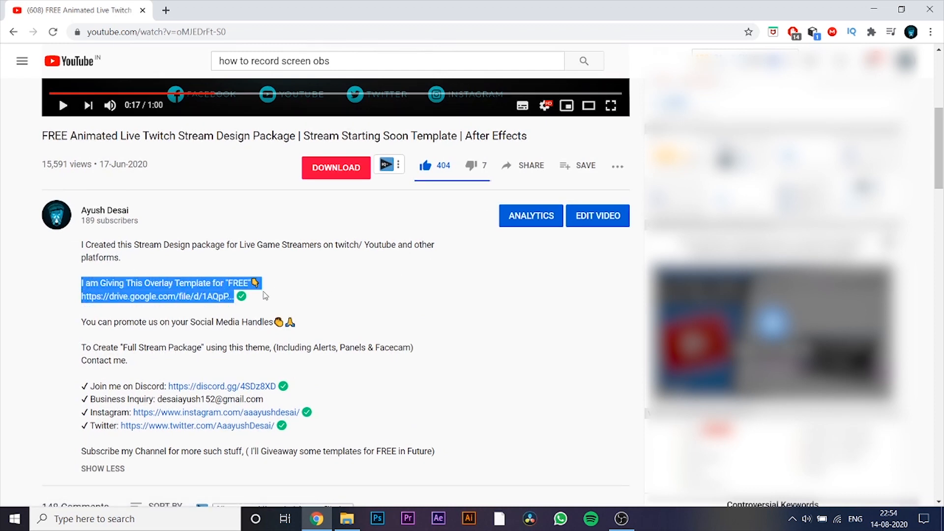
click(157, 296)
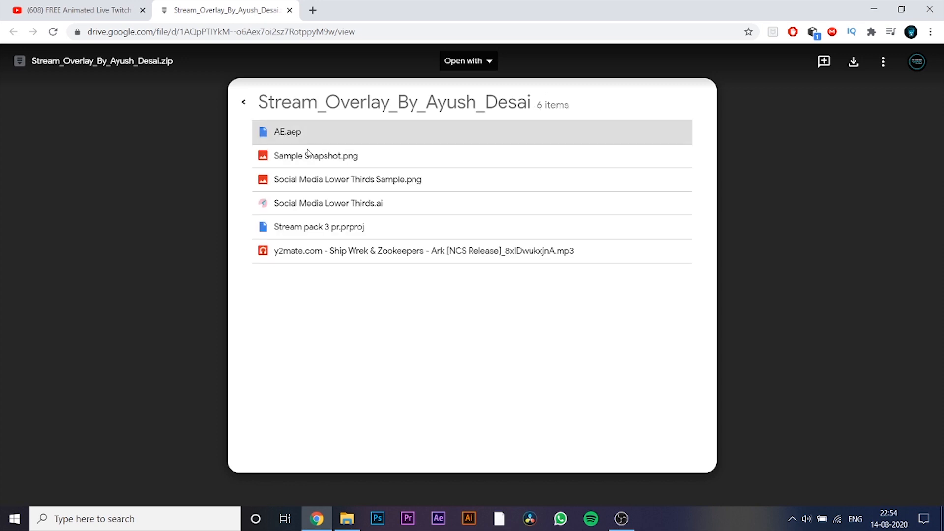
Step: Download the overlay zip from Drive and reveal it via Show in folder
click(243, 102)
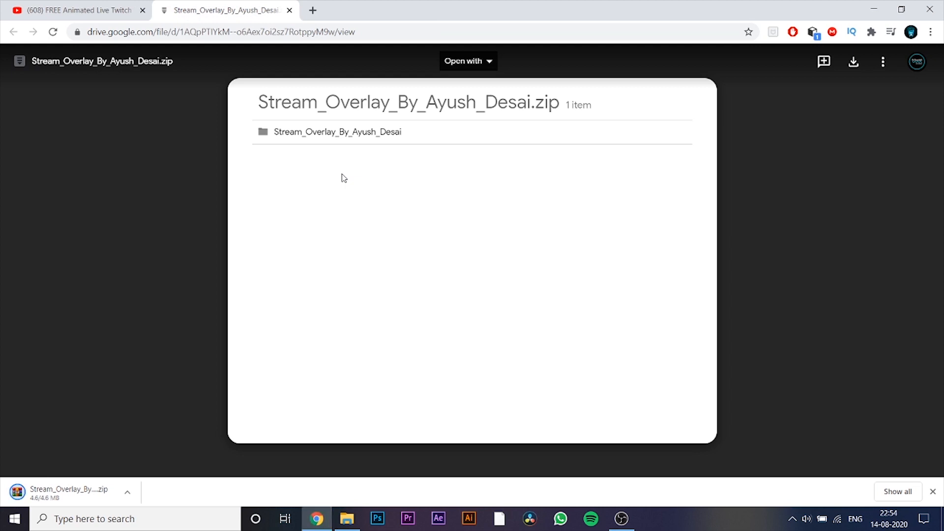
click(127, 493)
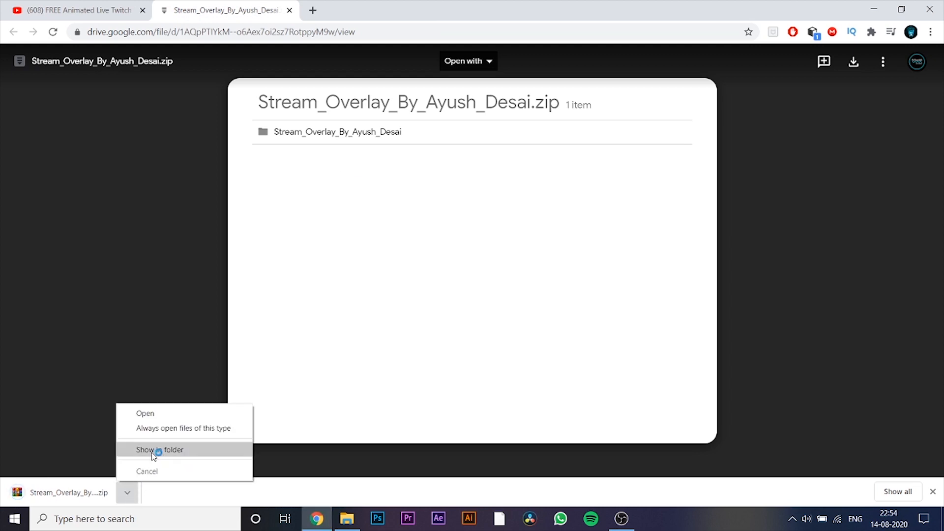
click(160, 450)
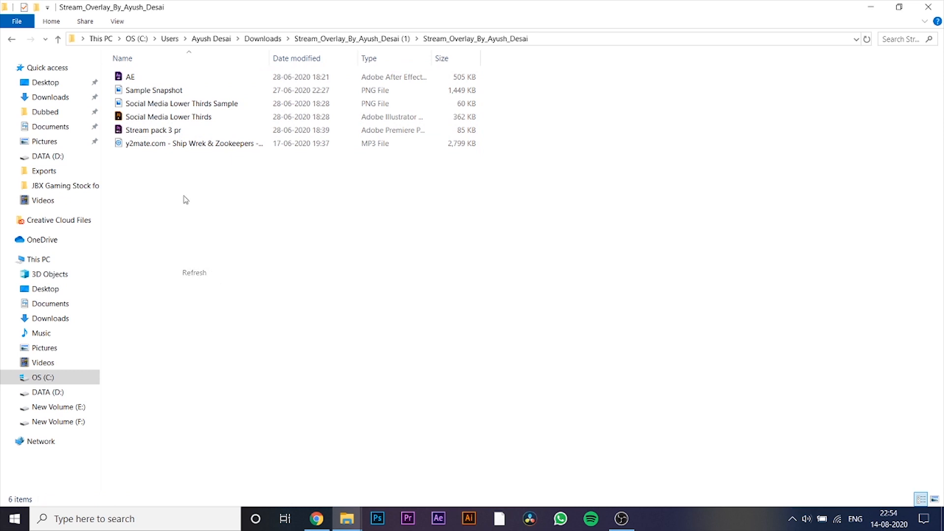
Step: Launch Social Media Lower Thirds from the extracted folder into Illustrator
click(168, 117)
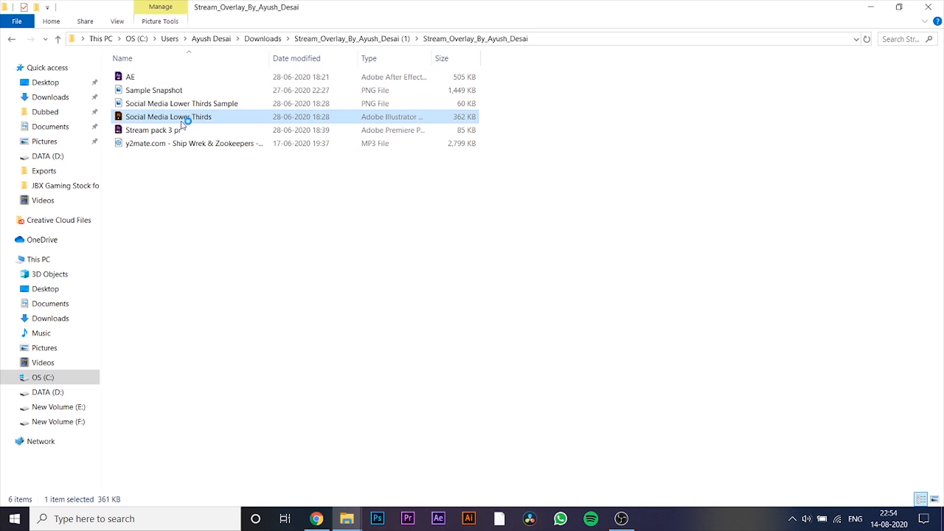
double_click(168, 117)
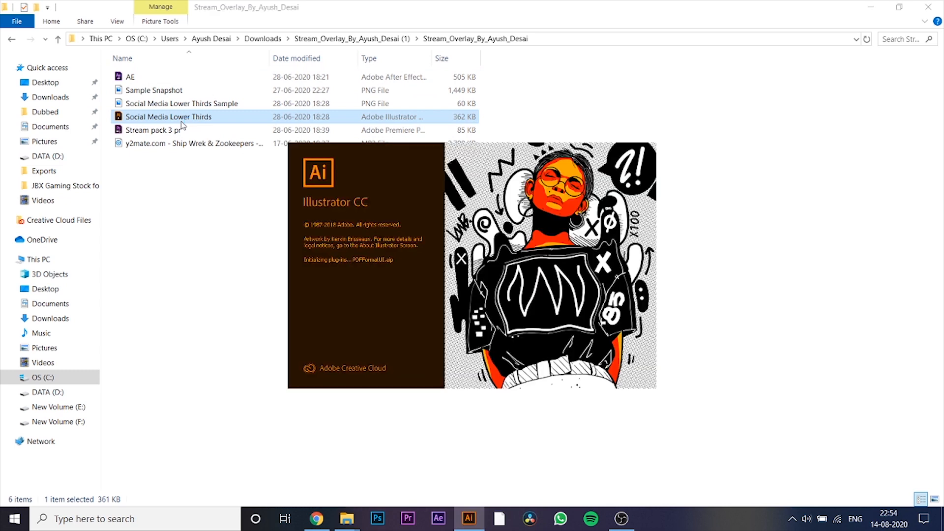
double_click(168, 116)
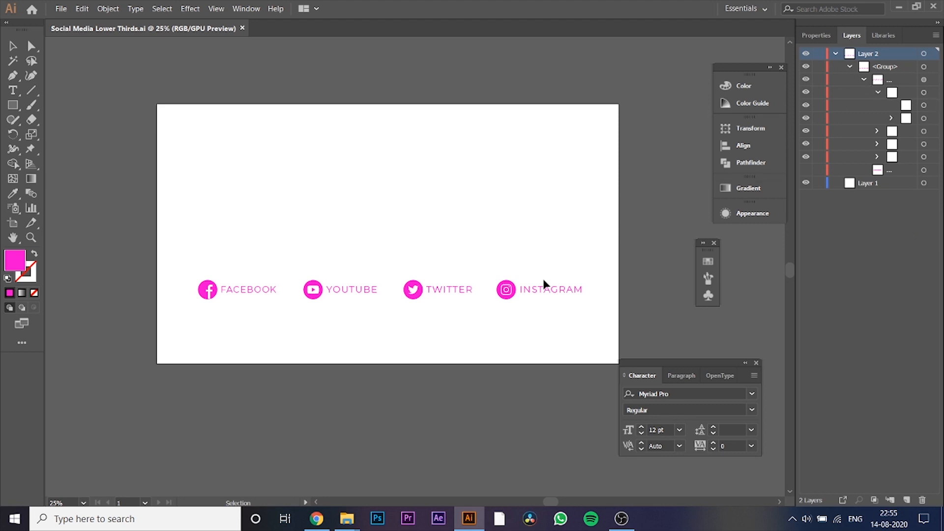
mouse_move(2, 168)
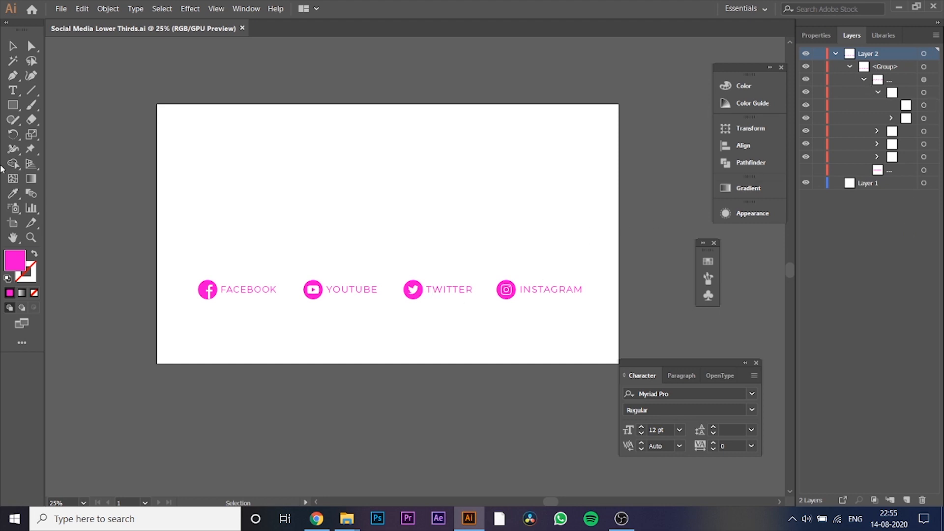
Step: With the Type tool, overwrite the platform labels with the handle 'Ayush'
click(12, 90)
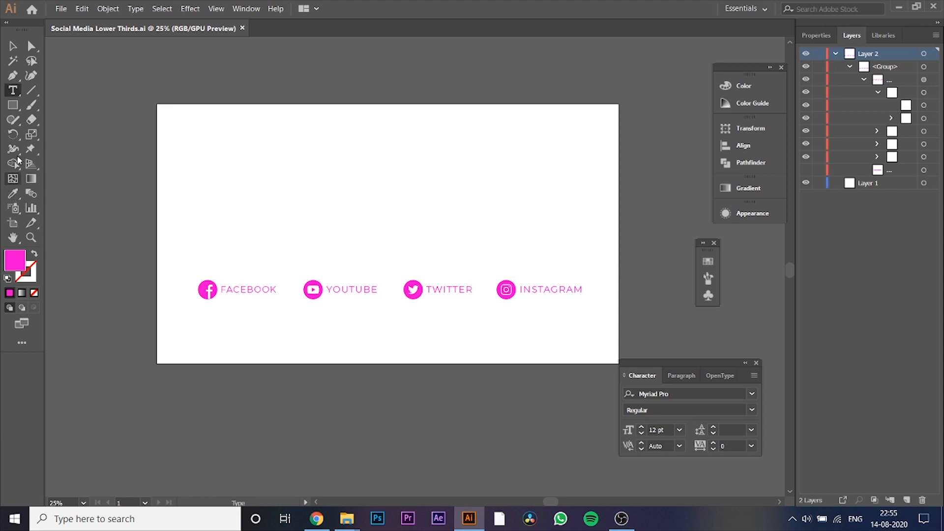
mouse_move(11, 90)
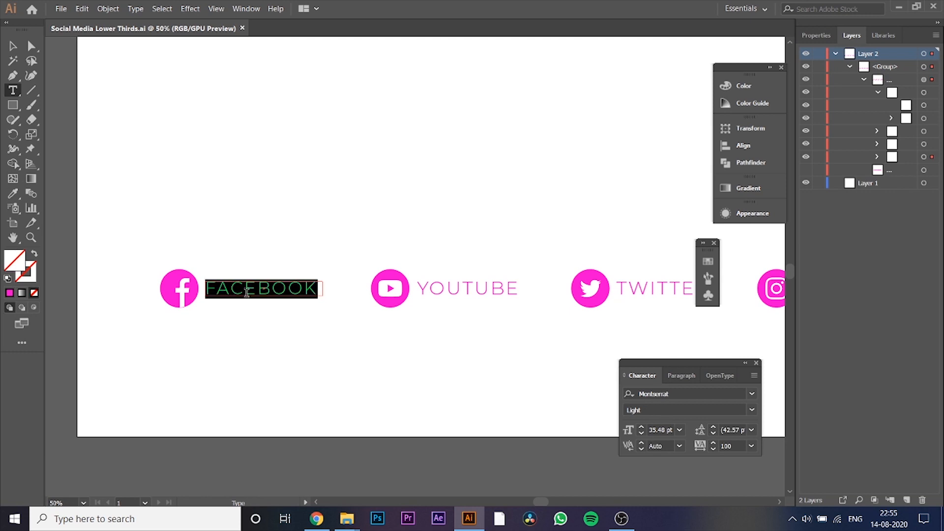
text(Ayush Desai)
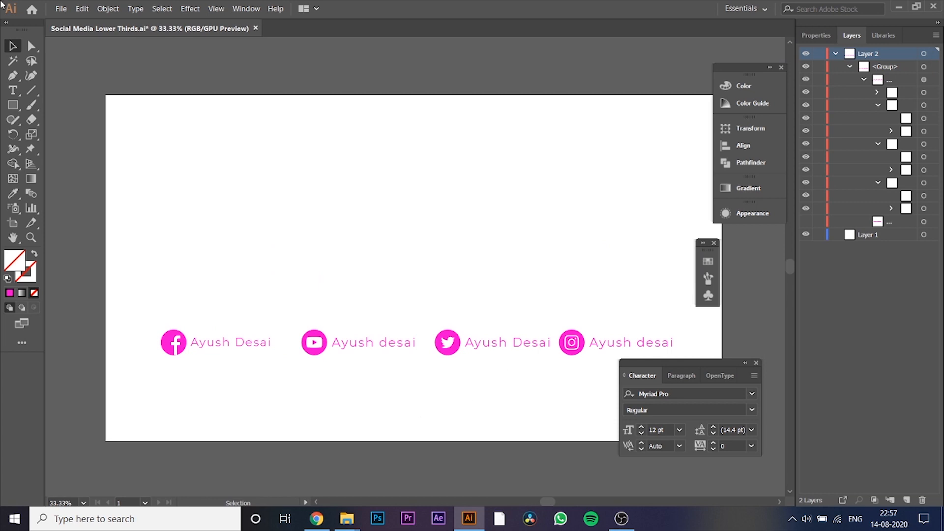
click(60, 8)
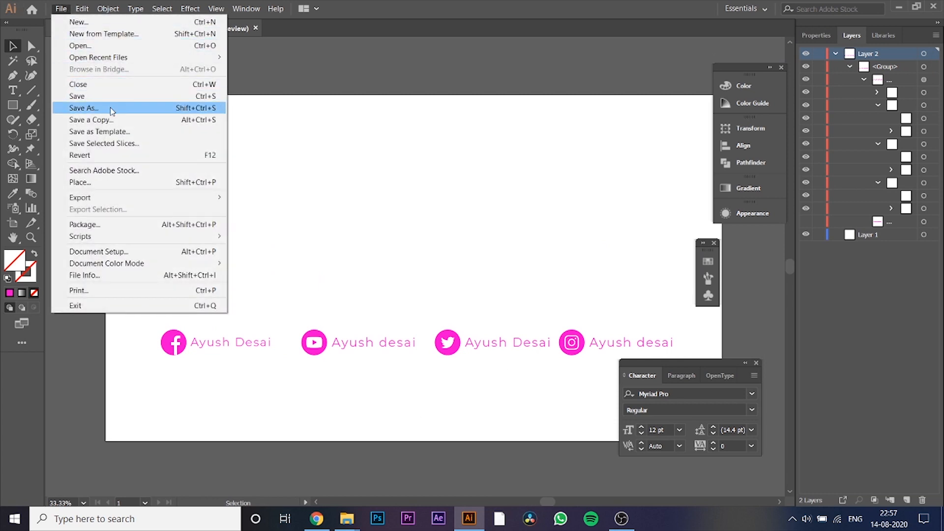
click(83, 108)
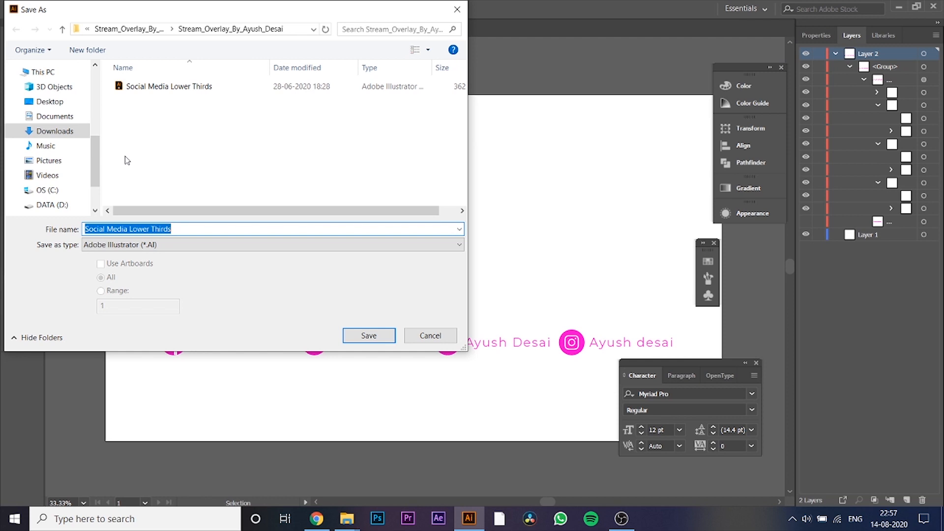
text(Ayush)
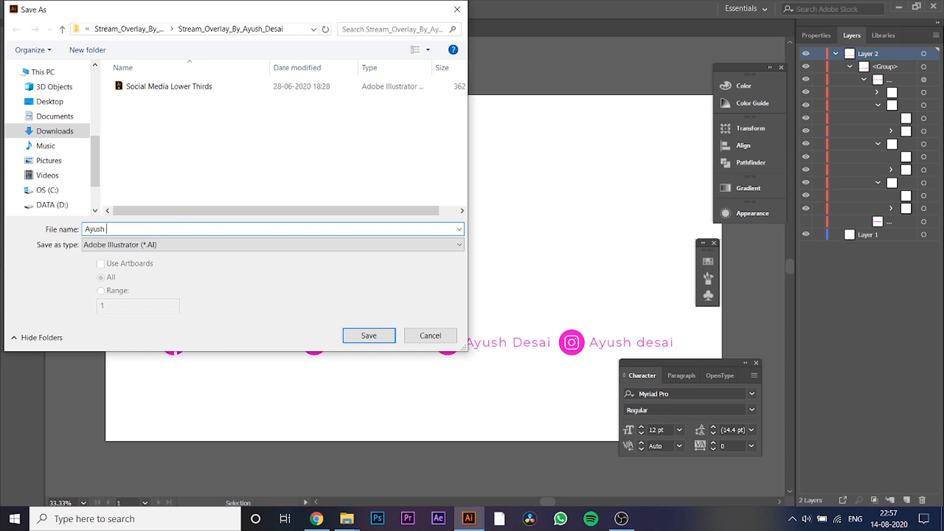
text(Desai)
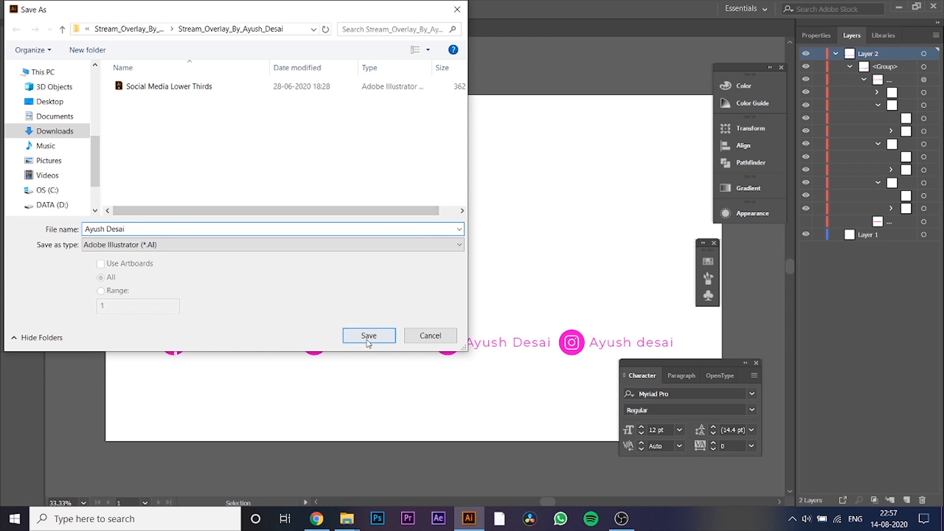
click(368, 335)
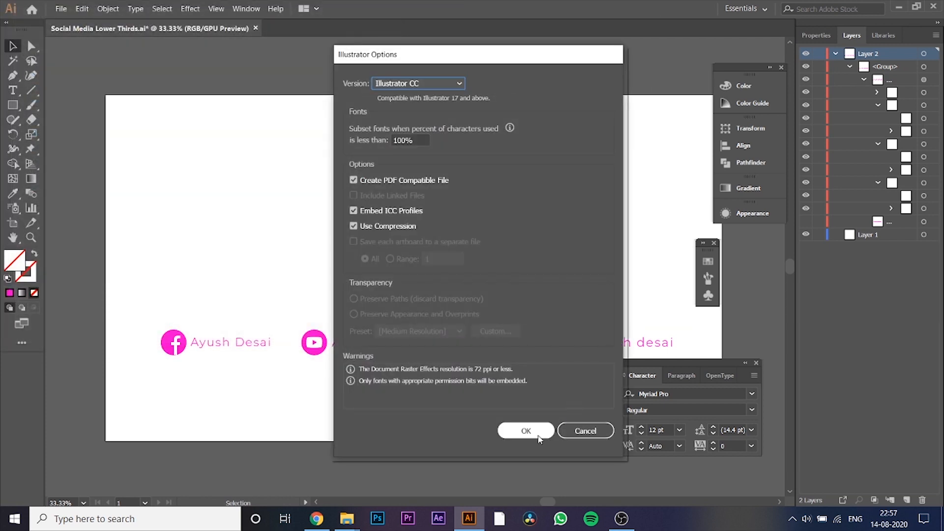
click(525, 430)
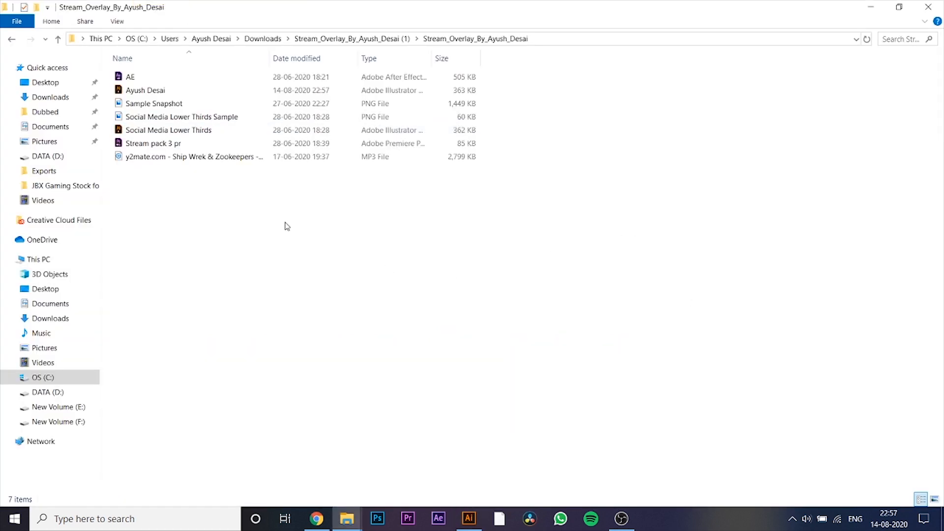
Step: Launch the AE.aep project from the Stream_Overlay folder in After Effects
click(146, 91)
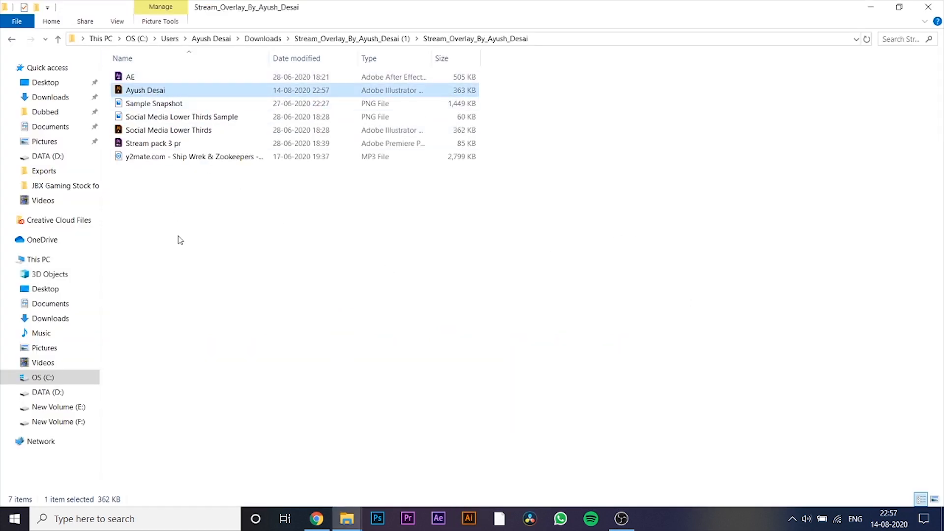
click(130, 77)
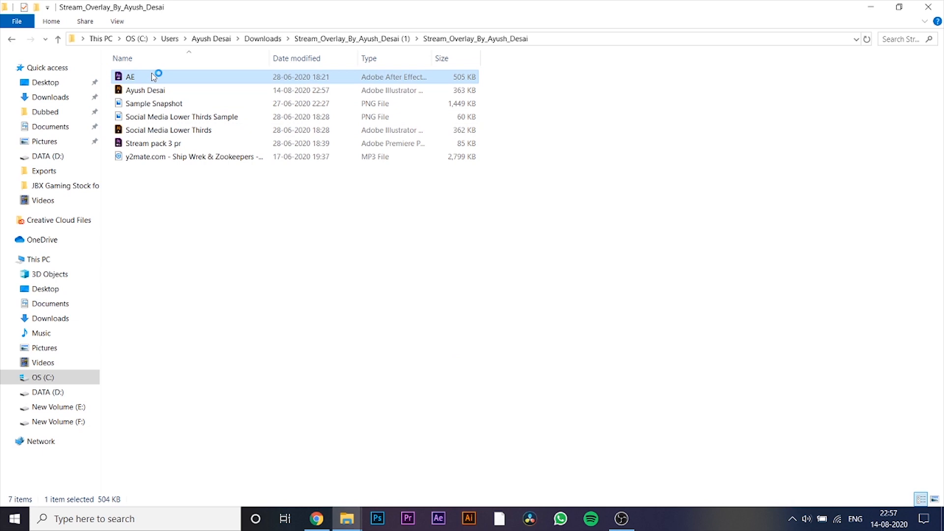
double_click(130, 77)
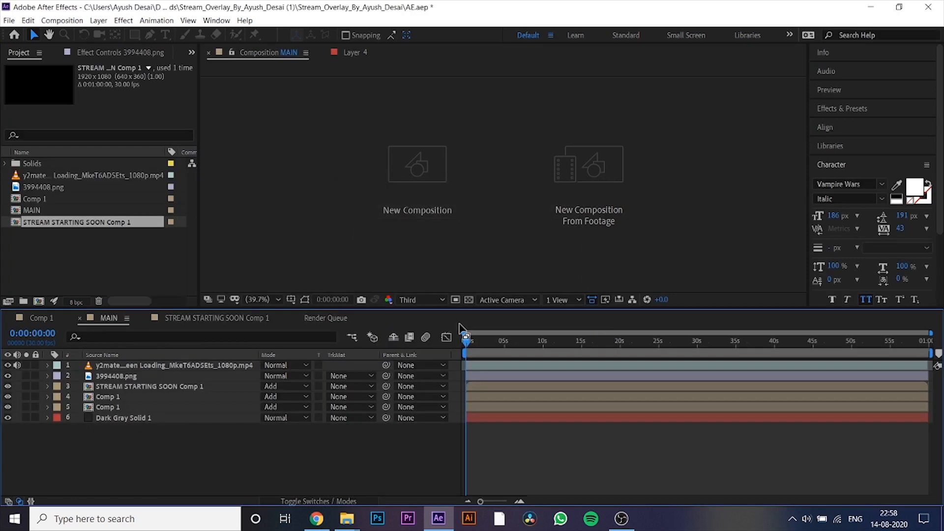
Step: Raise the viewer resolution from Quarter to Half for the MAIN composition preview
click(422, 300)
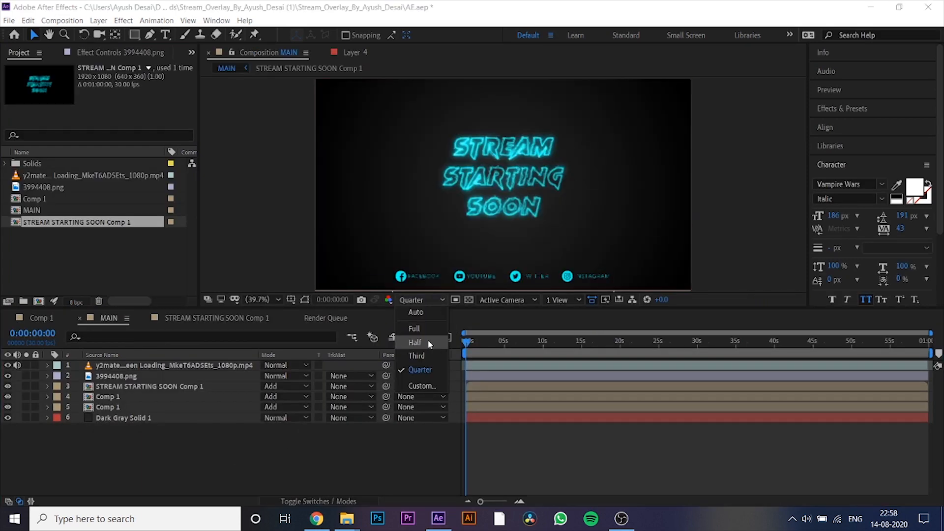
click(414, 342)
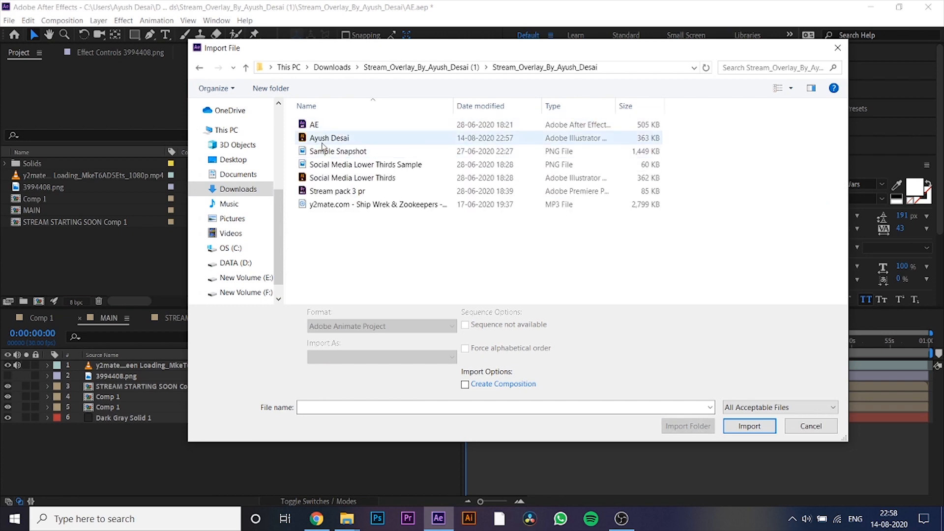
click(748, 426)
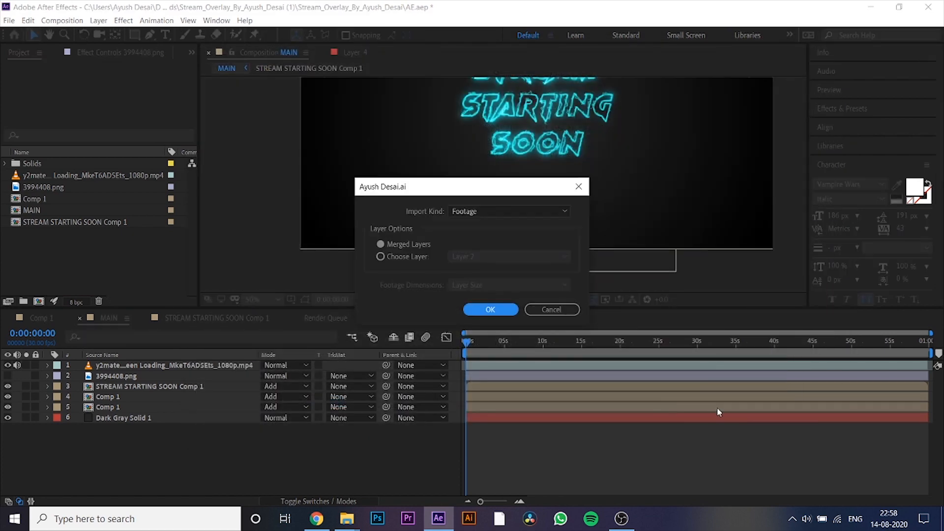
click(380, 255)
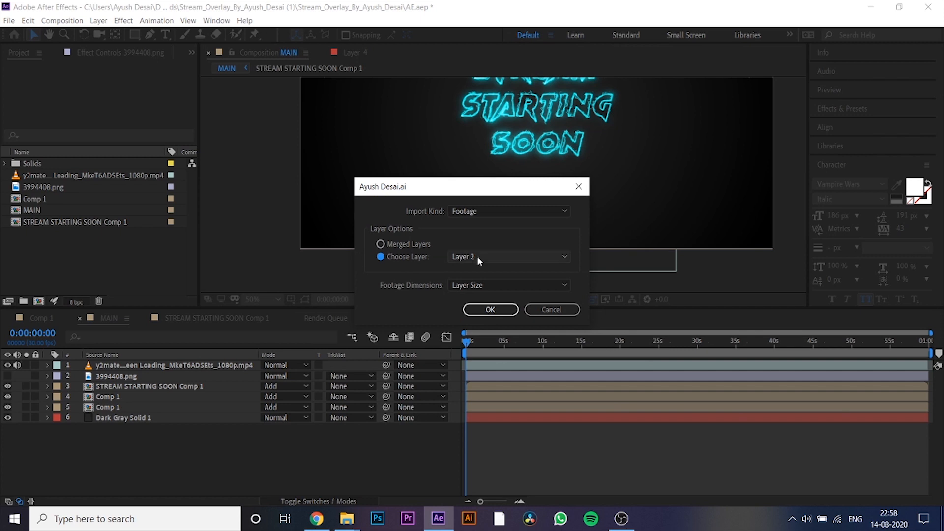
click(379, 244)
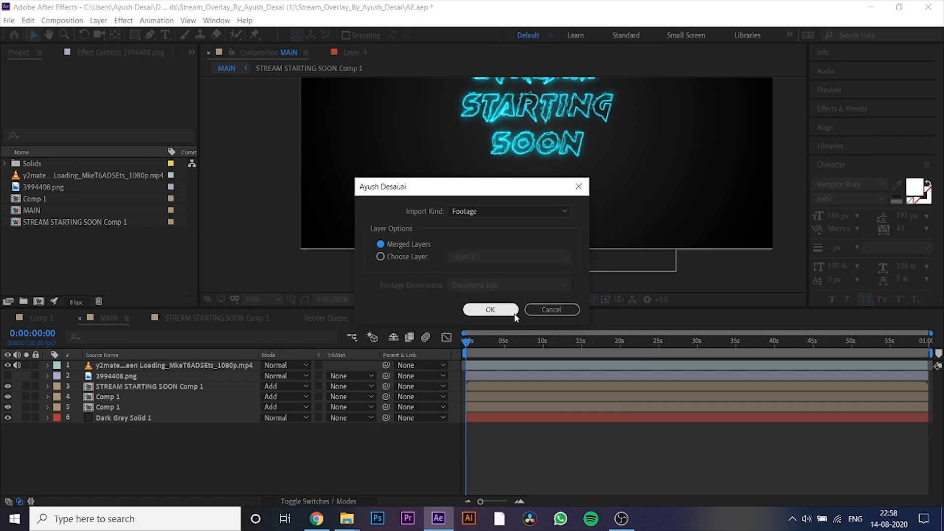
click(489, 309)
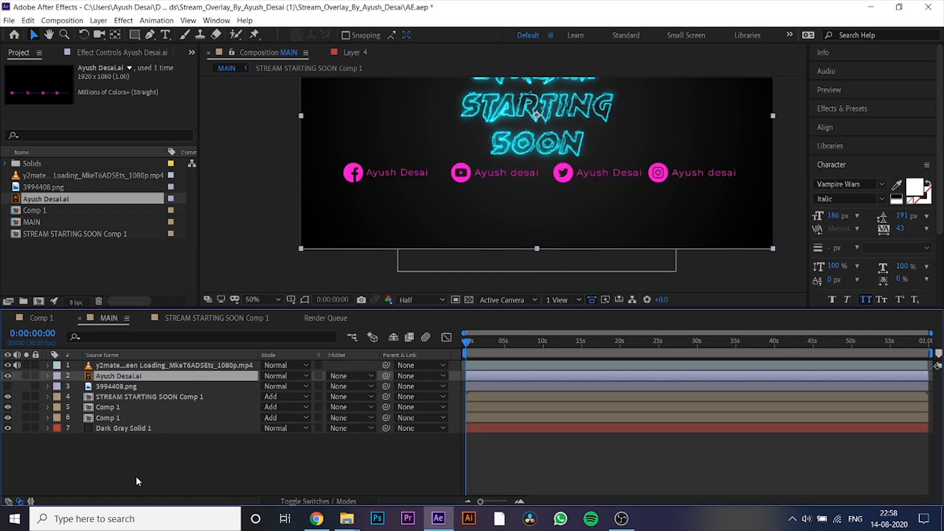
mouse_move(466, 179)
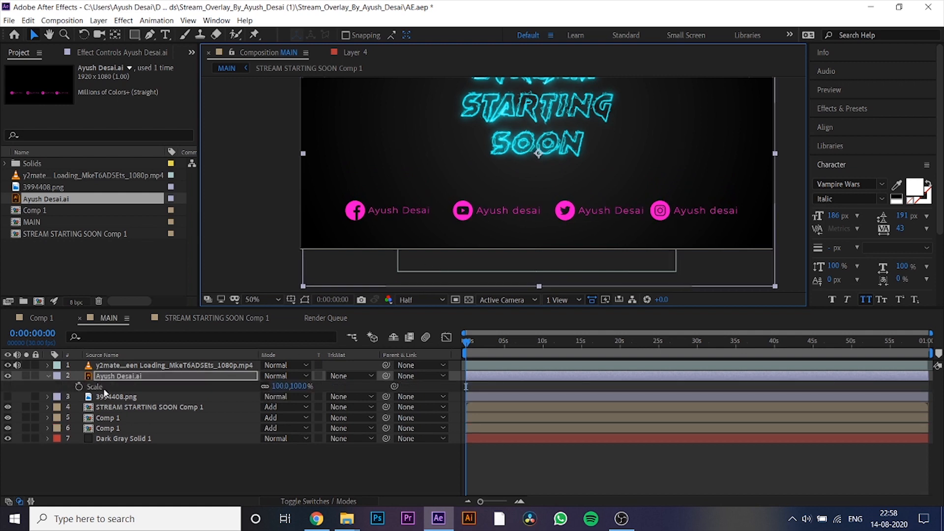
click(47, 386)
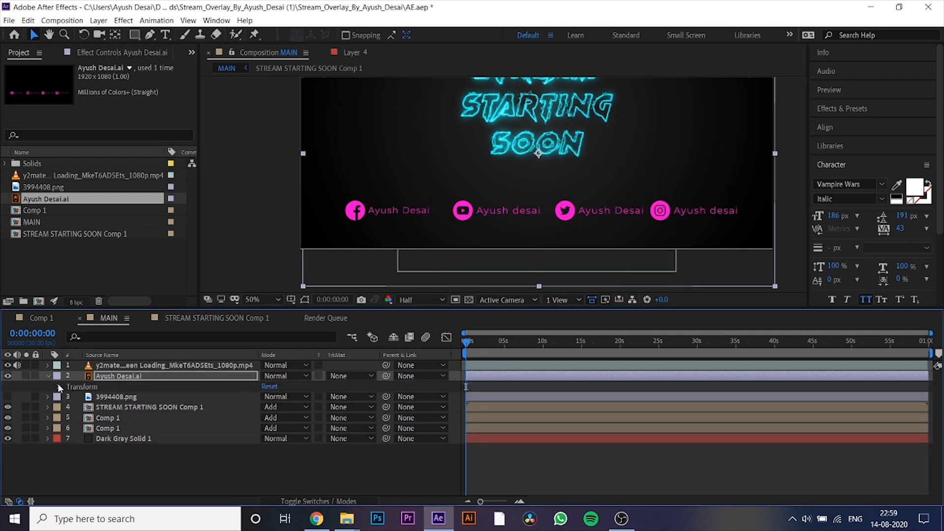
click(47, 387)
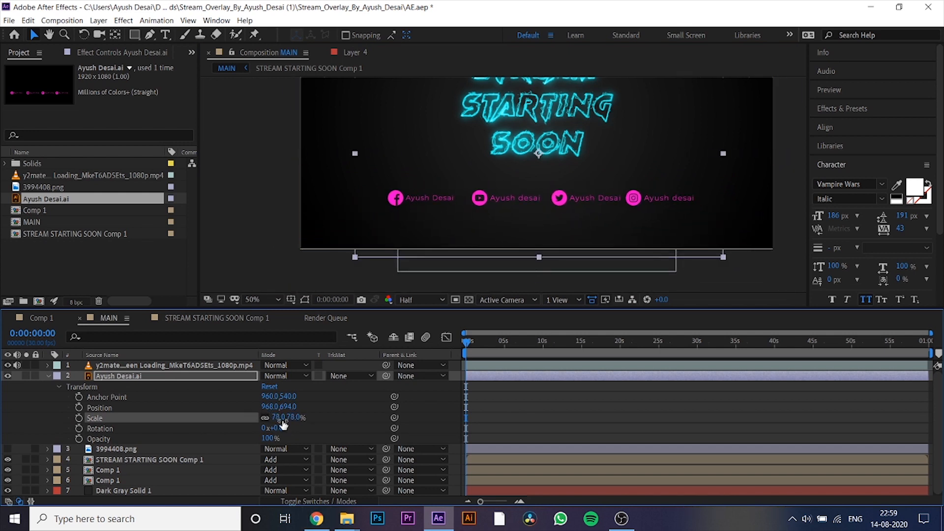
click(499, 340)
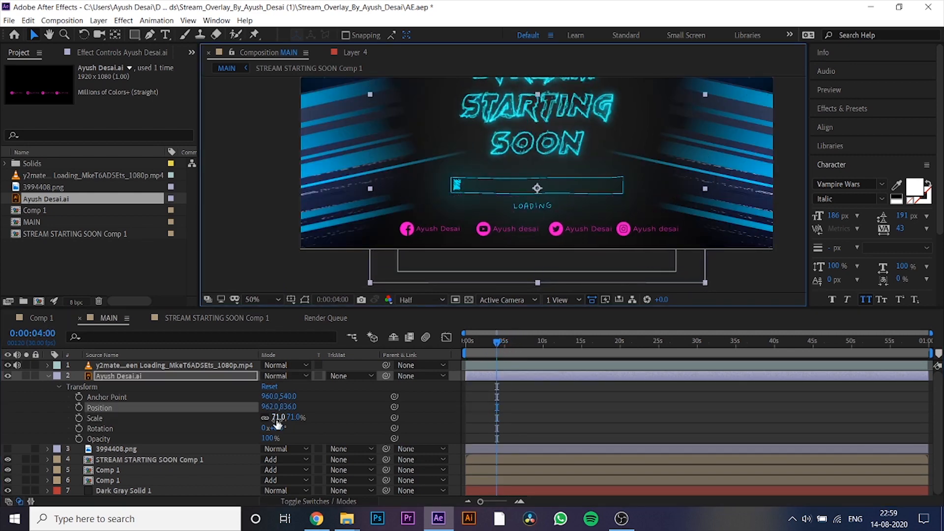
click(825, 127)
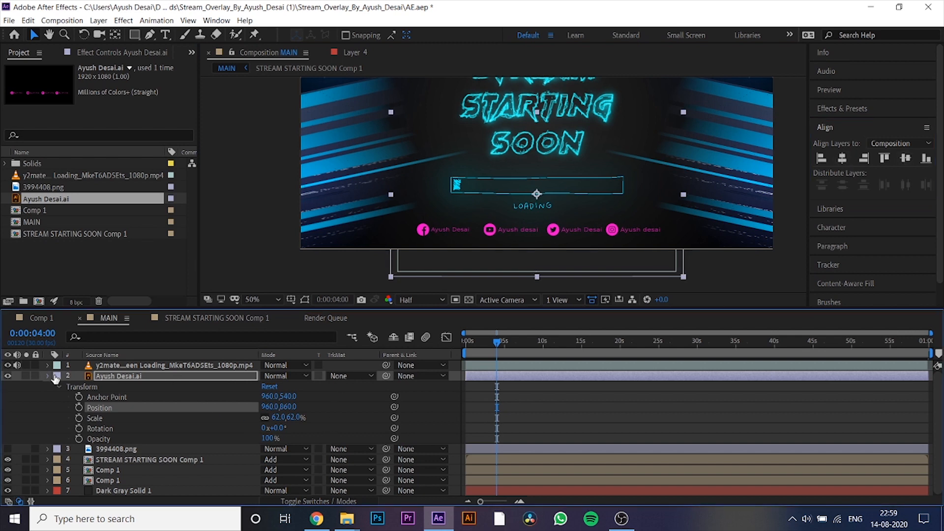
Step: Search 'fill', apply the Fill effect and colour it cyan blue #0788B0
click(47, 376)
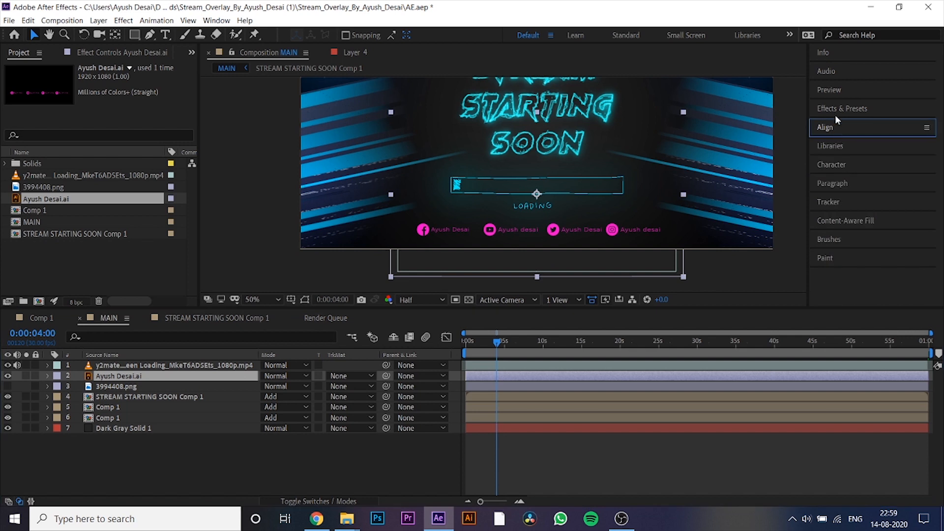
click(842, 108)
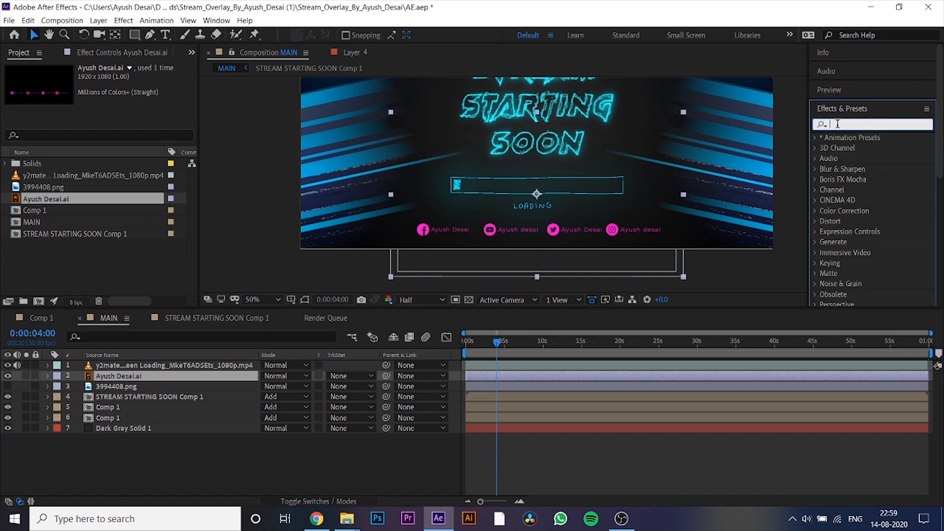
text(i)
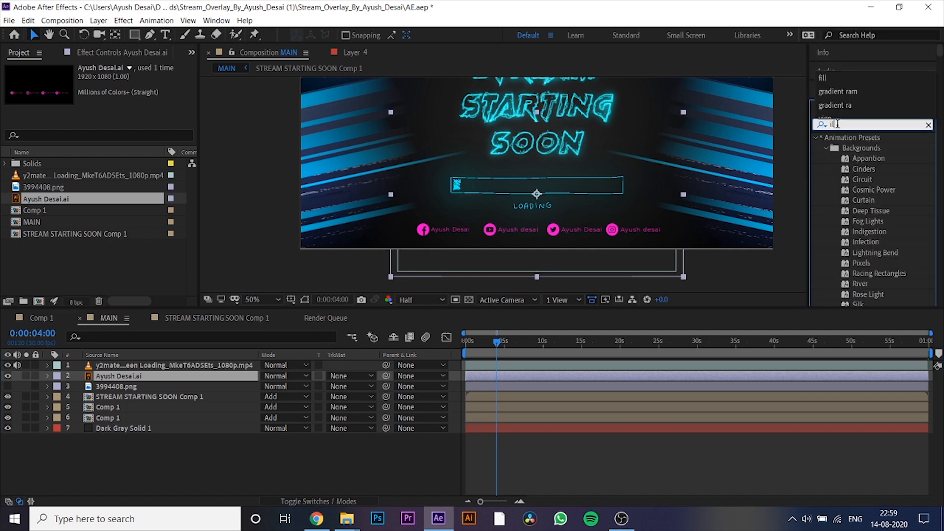
text(fill)
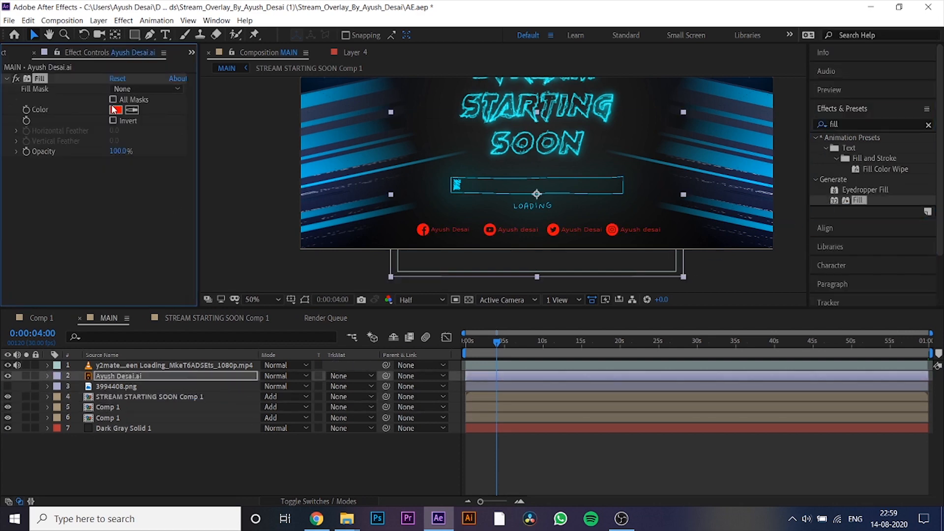
click(115, 109)
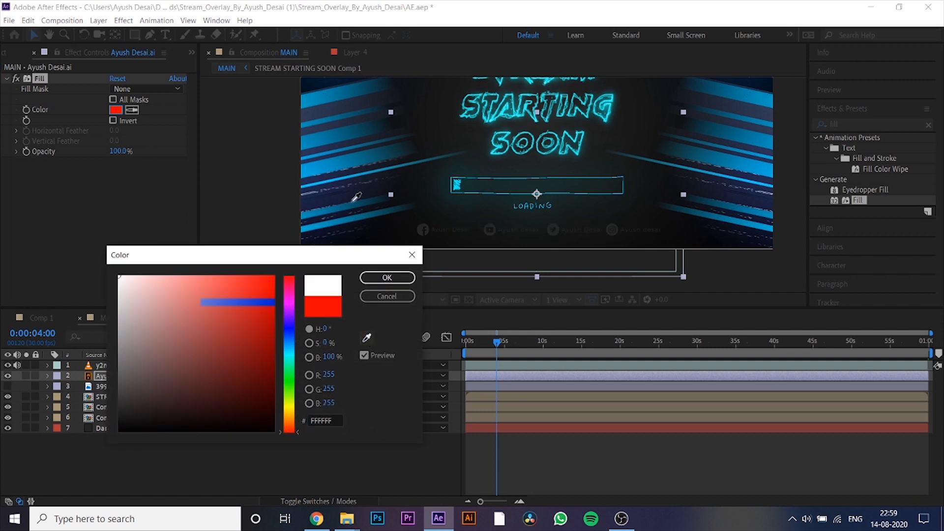
click(268, 324)
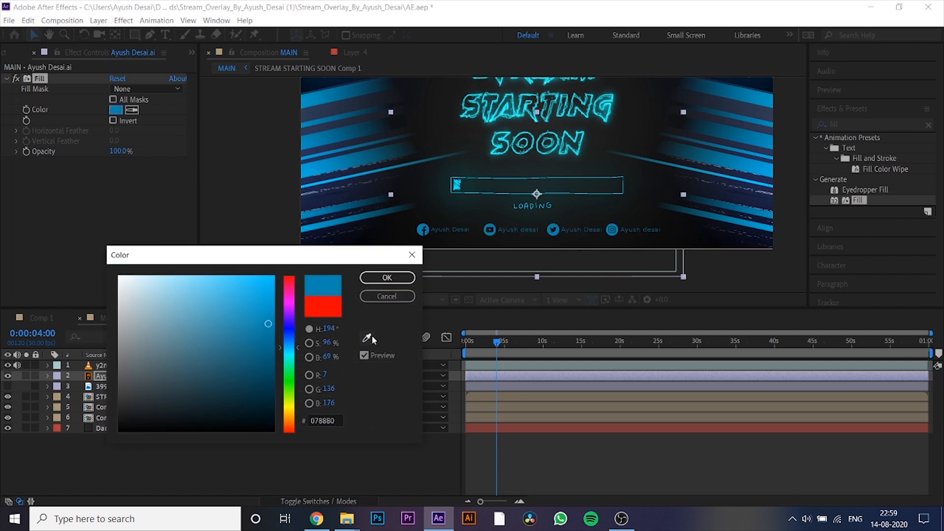